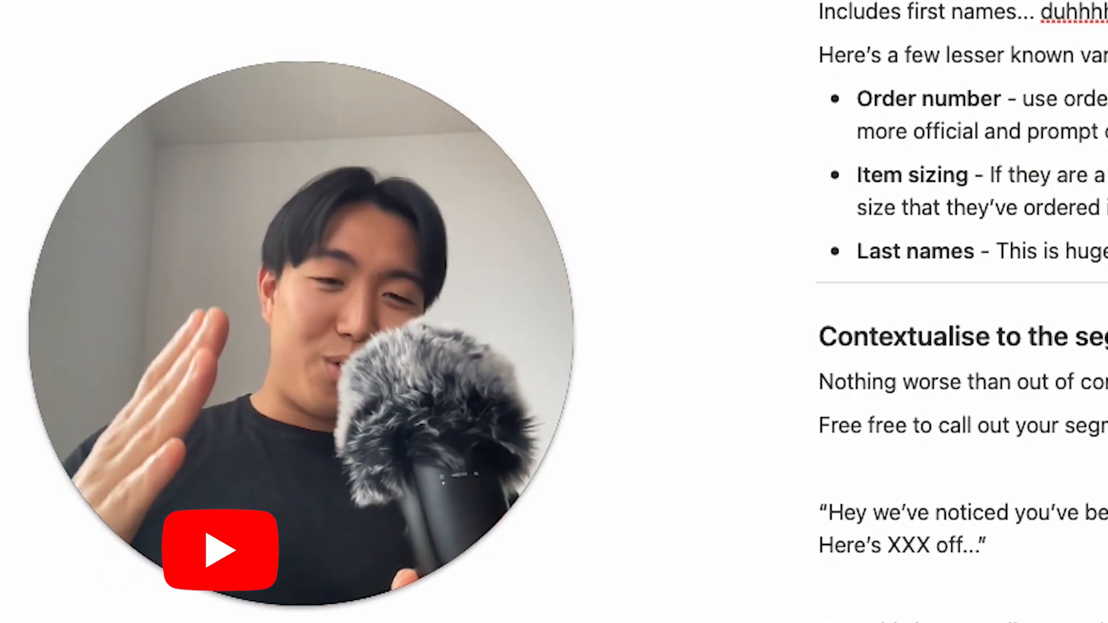
Page down through the playbook to the subject-line templates list and back toward the top.
{"action": "left_click", "coordinate": [269, 549]}
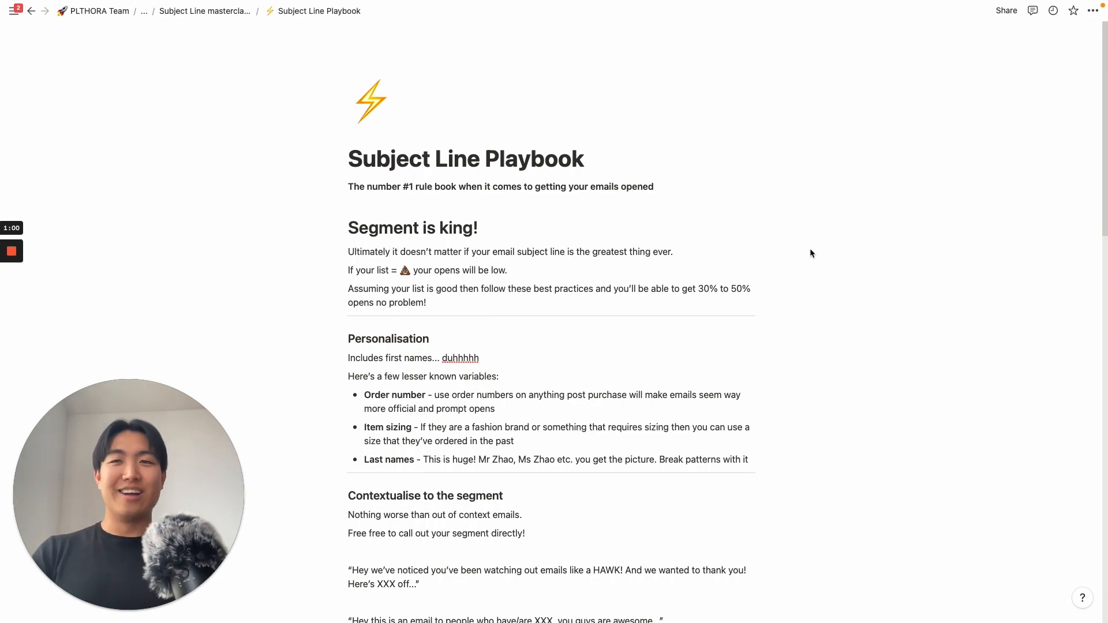
{"action": "scroll", "scroll_direction": "down", "scroll_amount": 3}
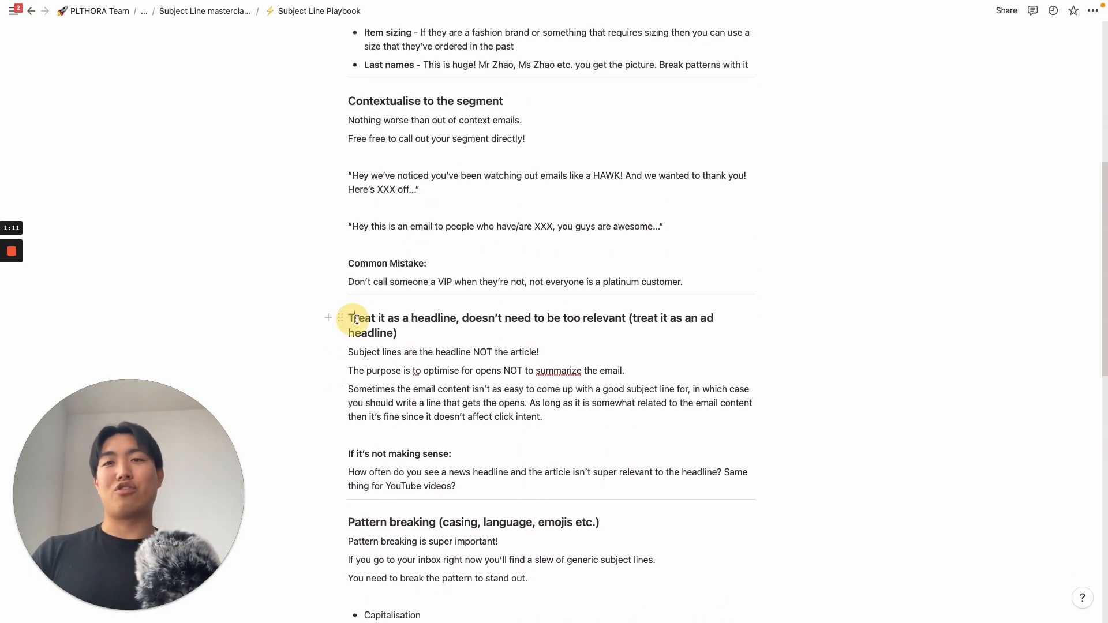
{"action": "scroll", "scroll_direction": "down", "scroll_amount": 3}
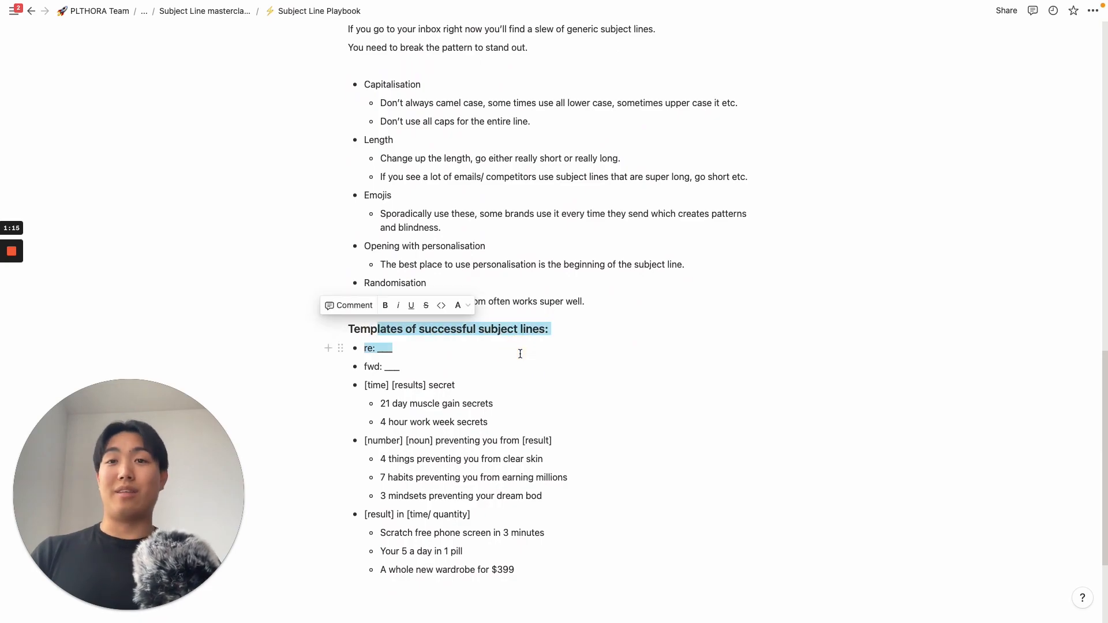
{"action": "scroll", "scroll_direction": "up", "scroll_amount": 3}
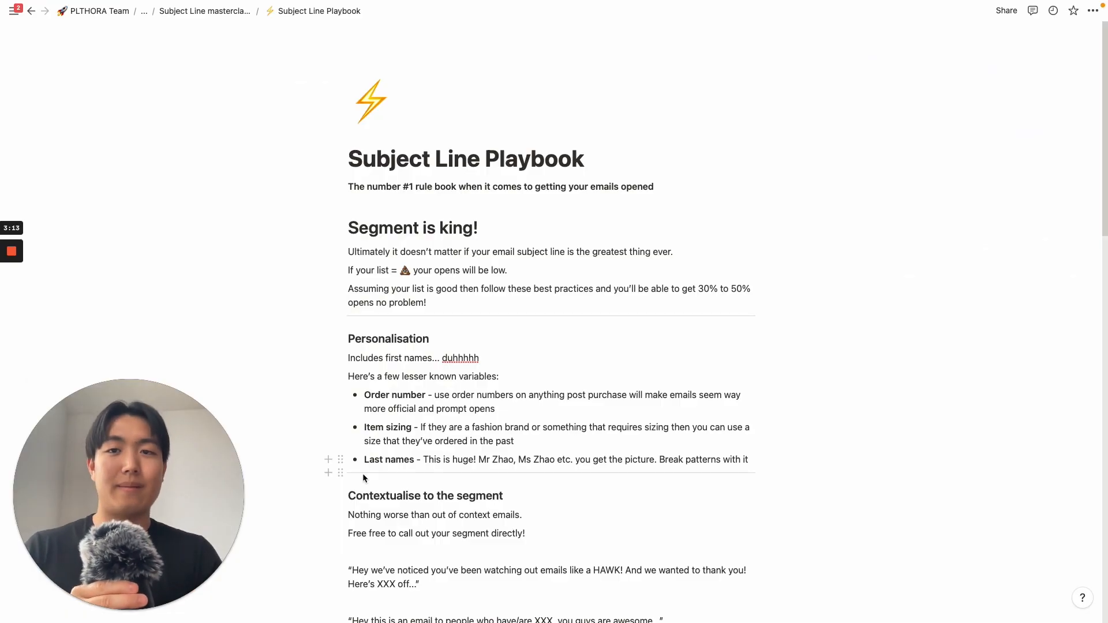
{"action": "scroll", "scroll_direction": "down", "scroll_amount": 3}
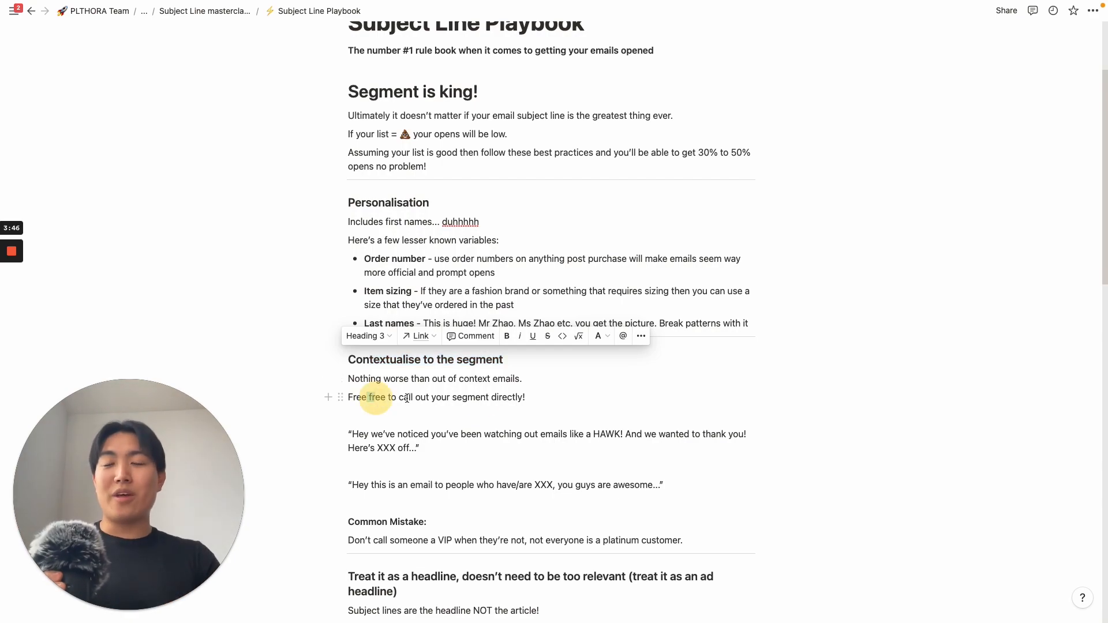
{"action": "left_click", "coordinate": [562, 396]}
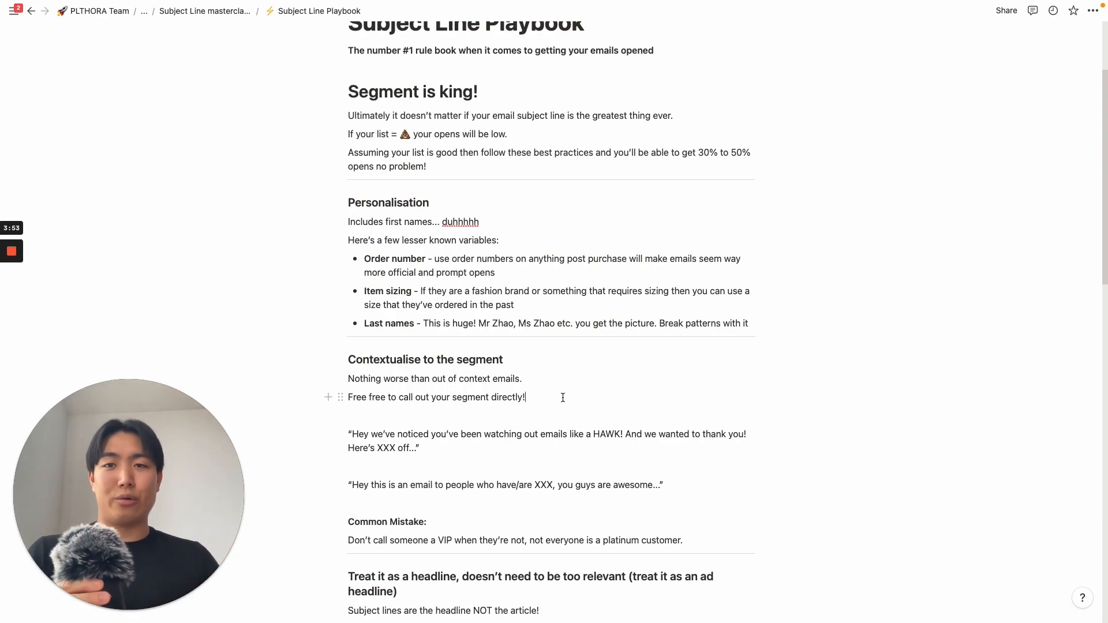
{"action": "left_click_drag", "start_coordinate": [370, 395], "coordinate": [525, 395]}
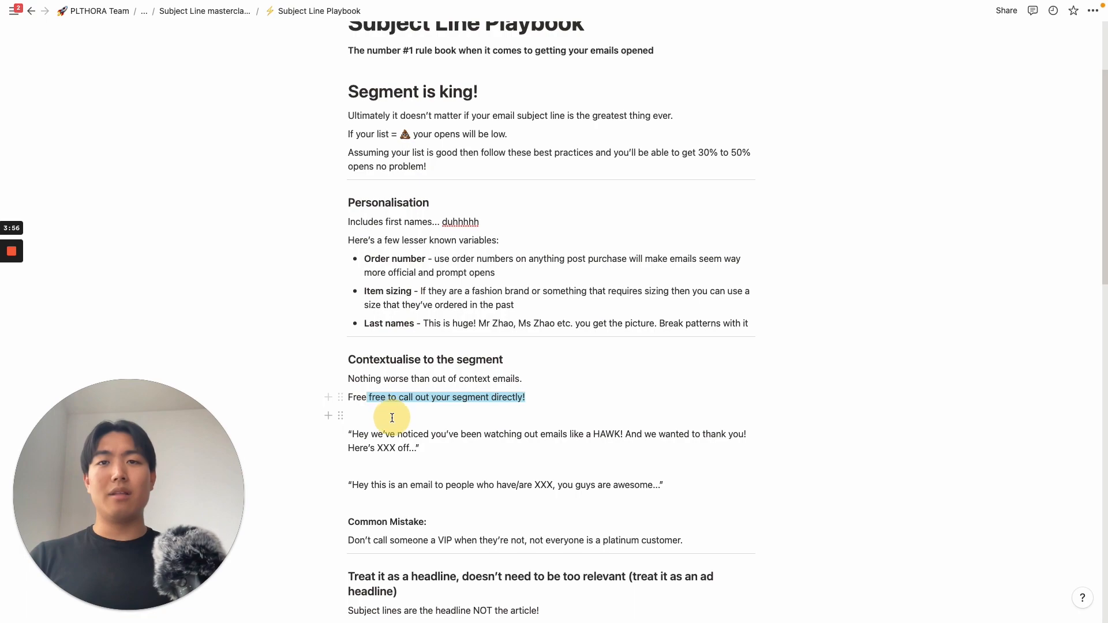
{"action": "left_click_drag", "start_coordinate": [347, 433], "coordinate": [438, 448]}
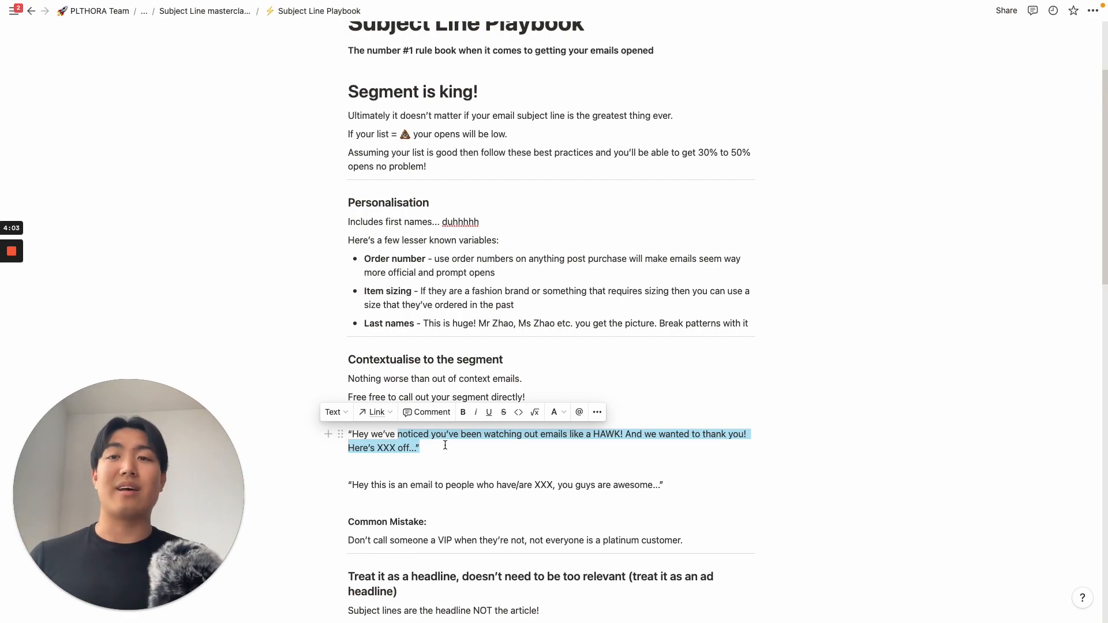
{"action": "left_click", "coordinate": [377, 433]}
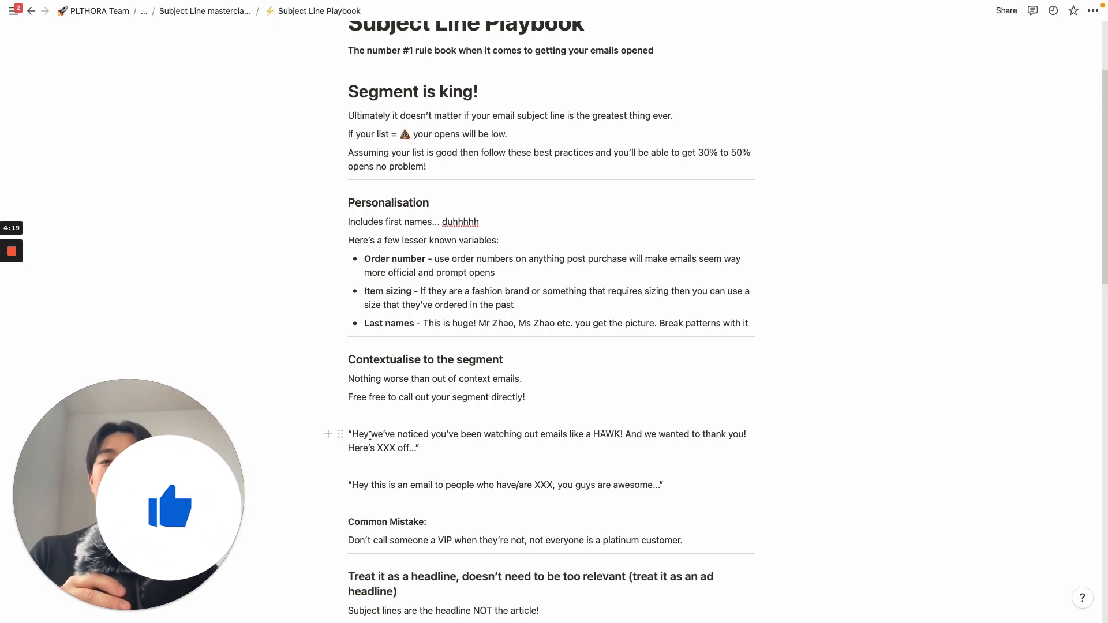
{"action": "left_click_drag", "start_coordinate": [373, 434], "coordinate": [417, 448]}
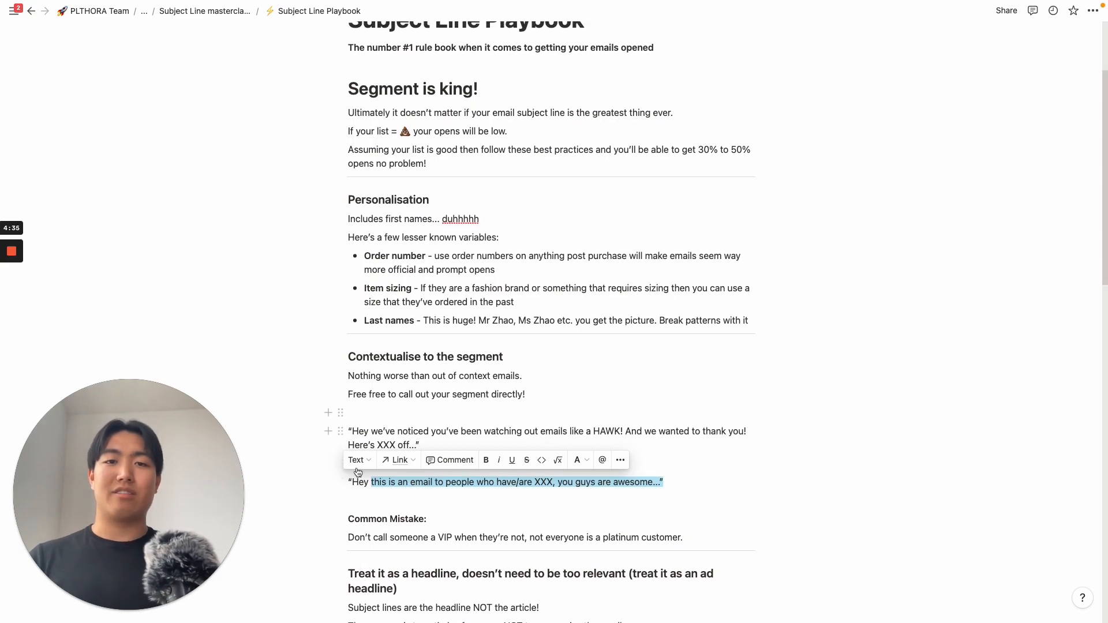
{"action": "left_click", "coordinate": [483, 483]}
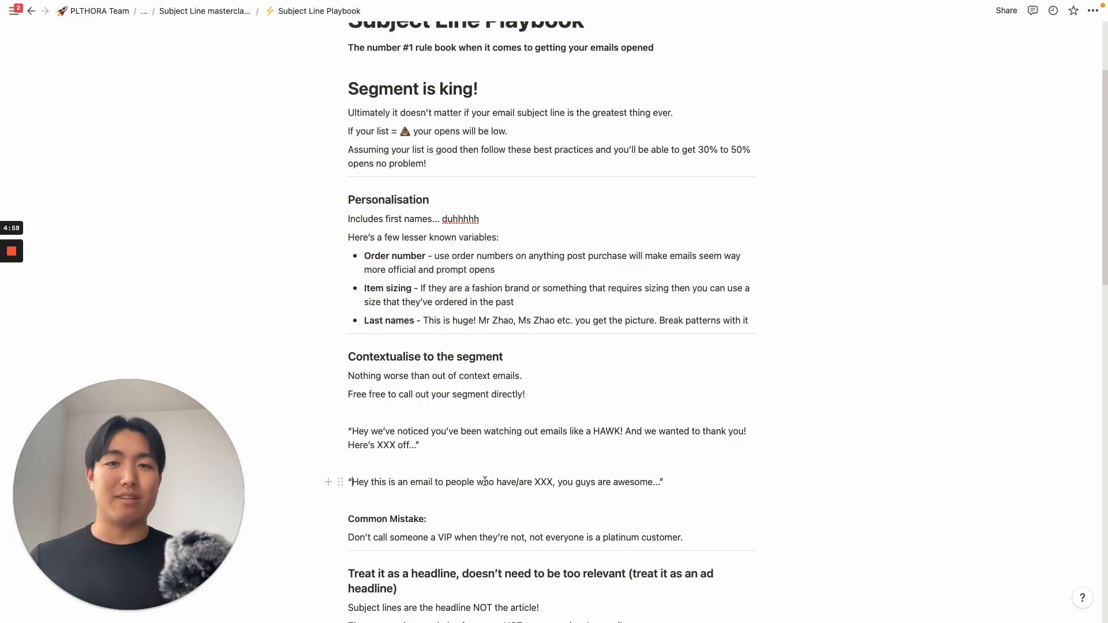
{"action": "scroll", "scroll_direction": "down", "scroll_amount": 3}
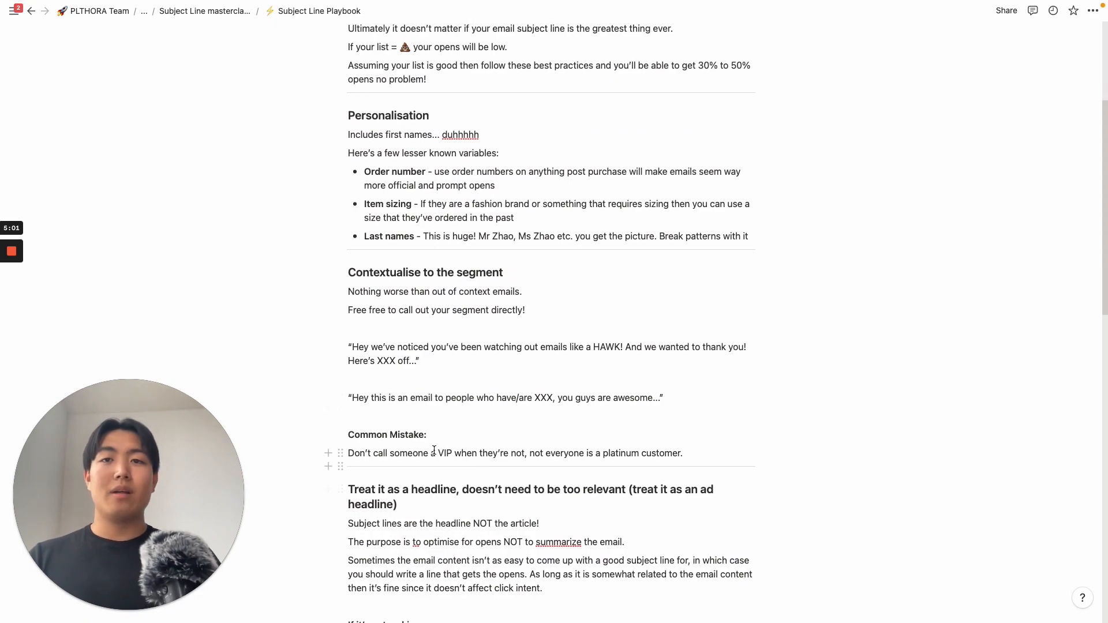
{"action": "left_click_drag", "start_coordinate": [426, 434], "coordinate": [389, 452]}
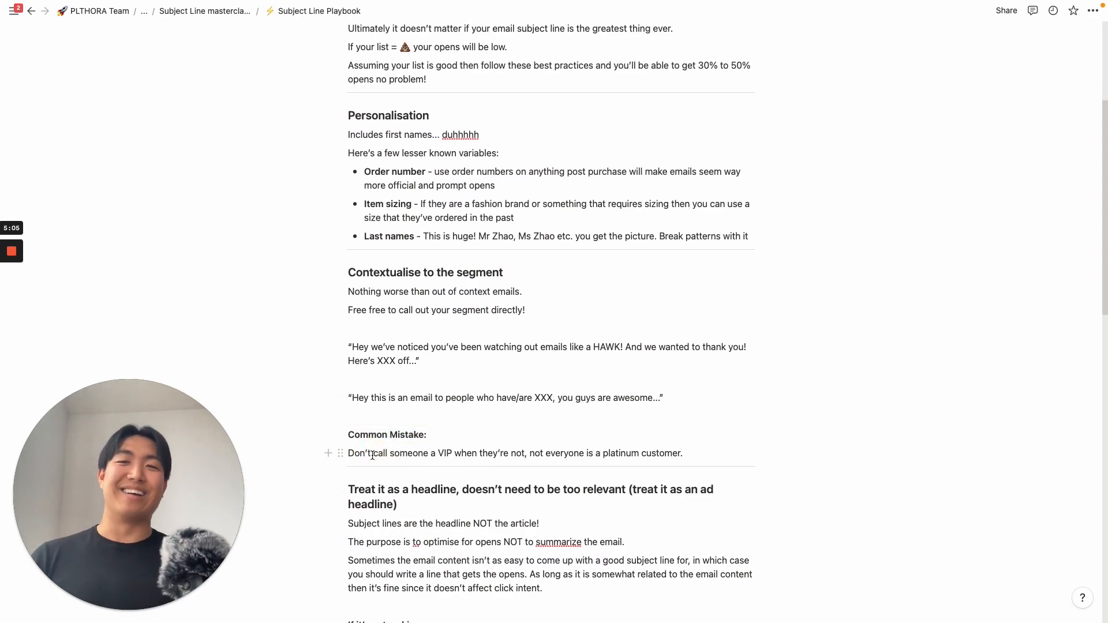
{"action": "double_click", "coordinate": [407, 452]}
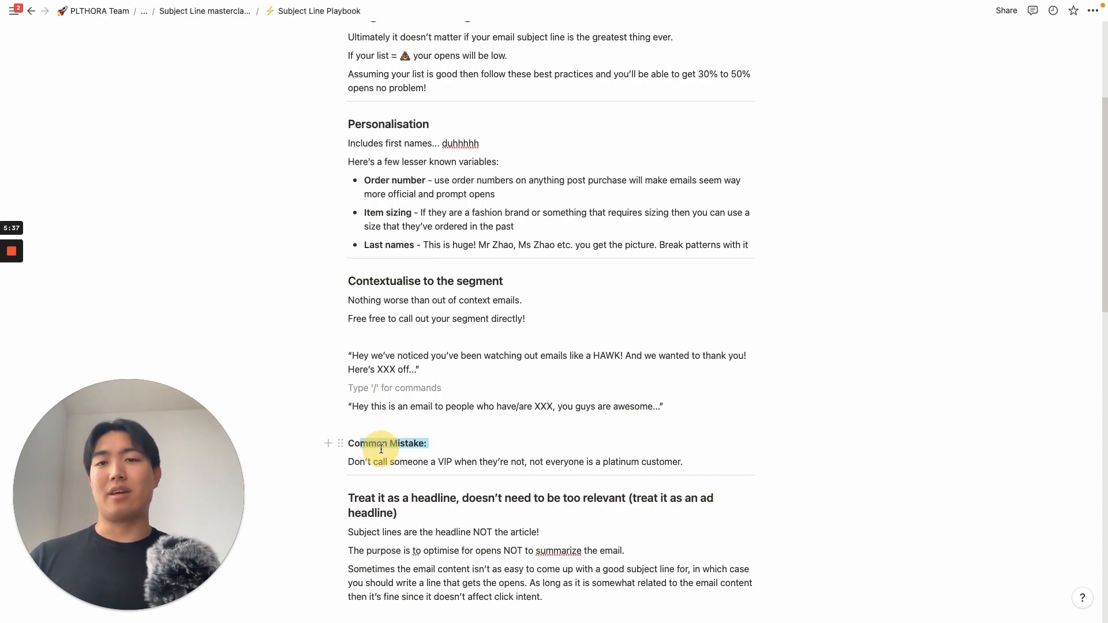
{"action": "left_click_drag", "start_coordinate": [348, 443], "coordinate": [427, 443]}
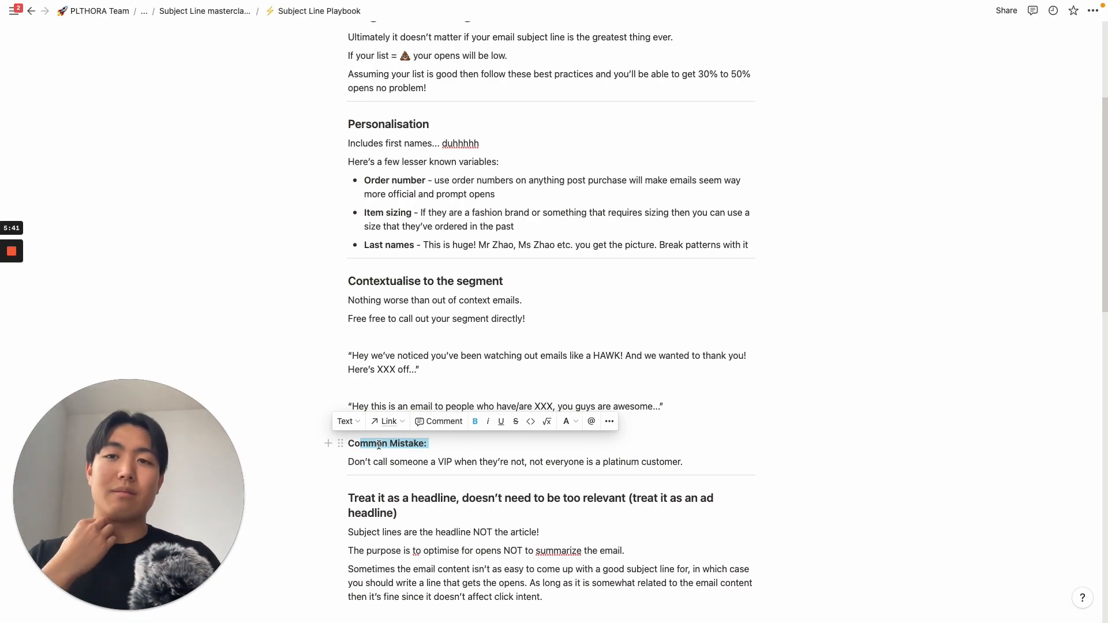
{"action": "scroll", "scroll_direction": "down", "scroll_amount": 3}
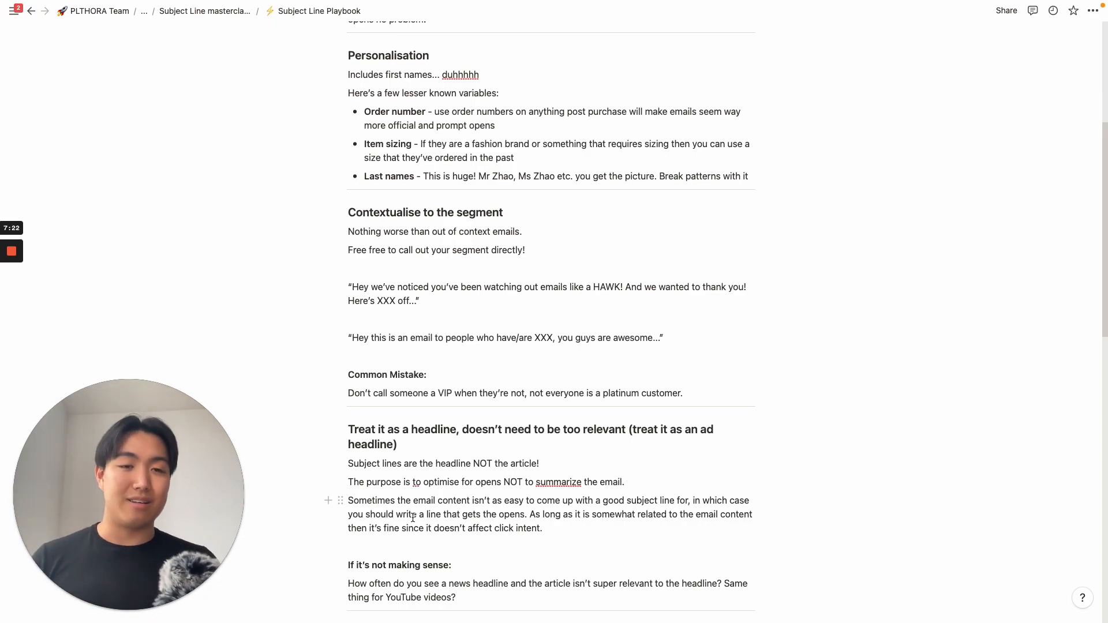
{"action": "scroll", "scroll_direction": "down", "scroll_amount": 3}
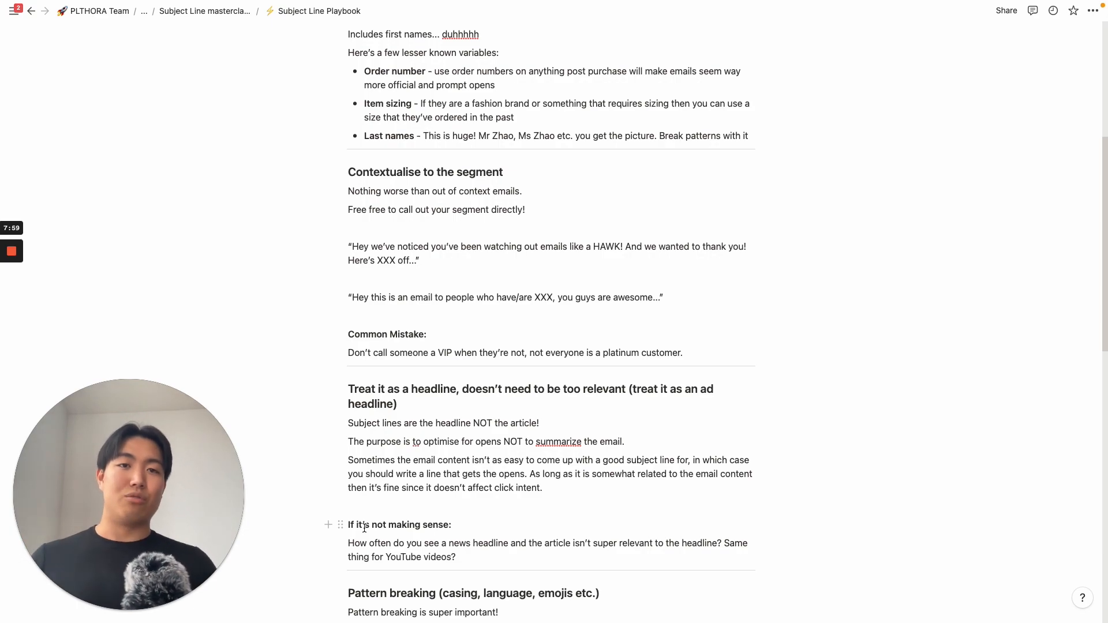
Scroll down the playbook to the Pattern breaking section.
{"action": "scroll", "scroll_direction": "down", "scroll_amount": 3}
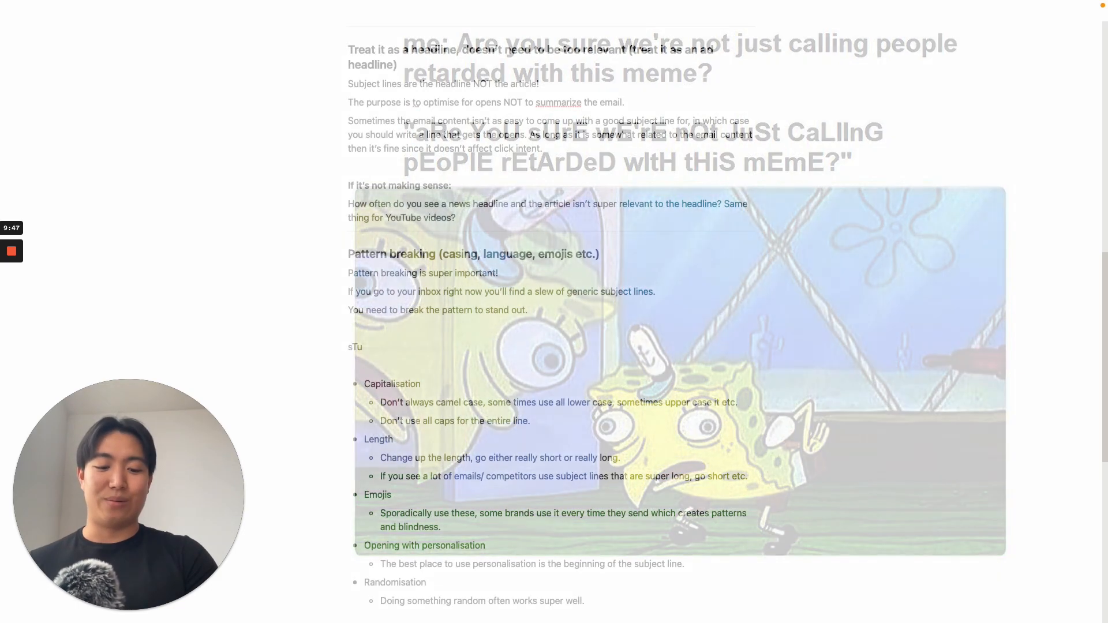
Complete the alternating-case example so the line reads 'sTuPiD'.
{"action": "type", "text": "P"}
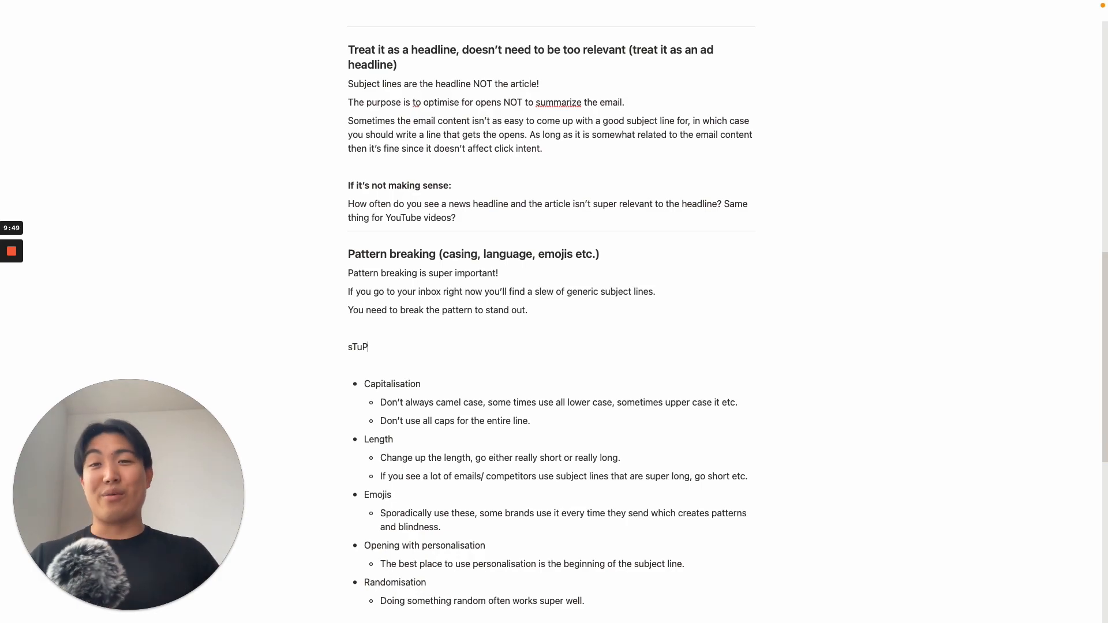
{"action": "type", "text": "iD"}
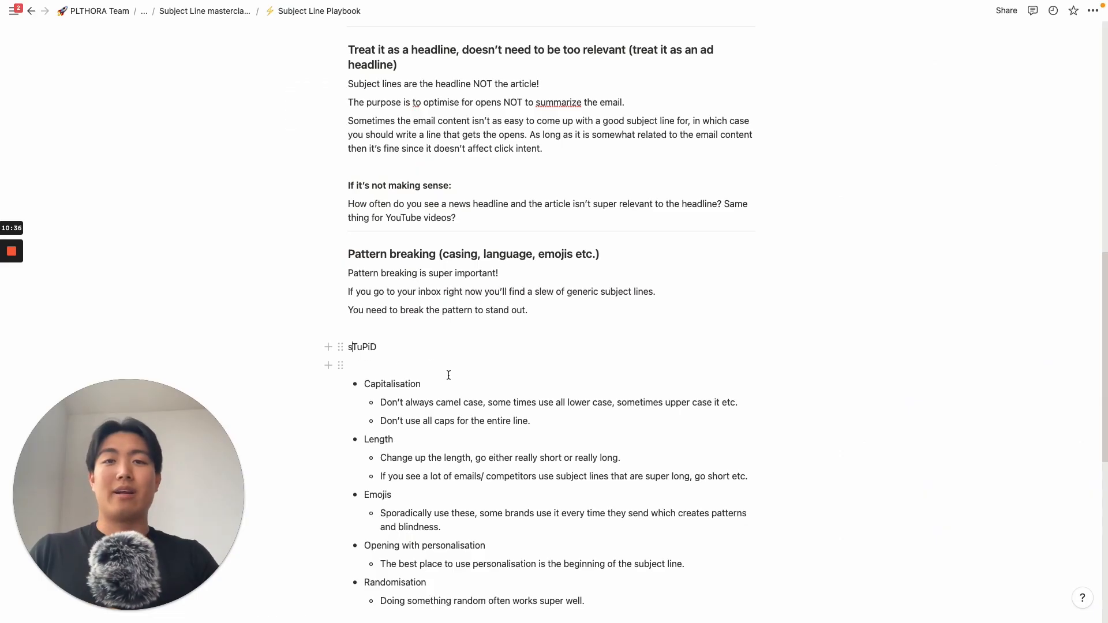
{"action": "left_click_drag", "start_coordinate": [432, 401], "coordinate": [738, 401]}
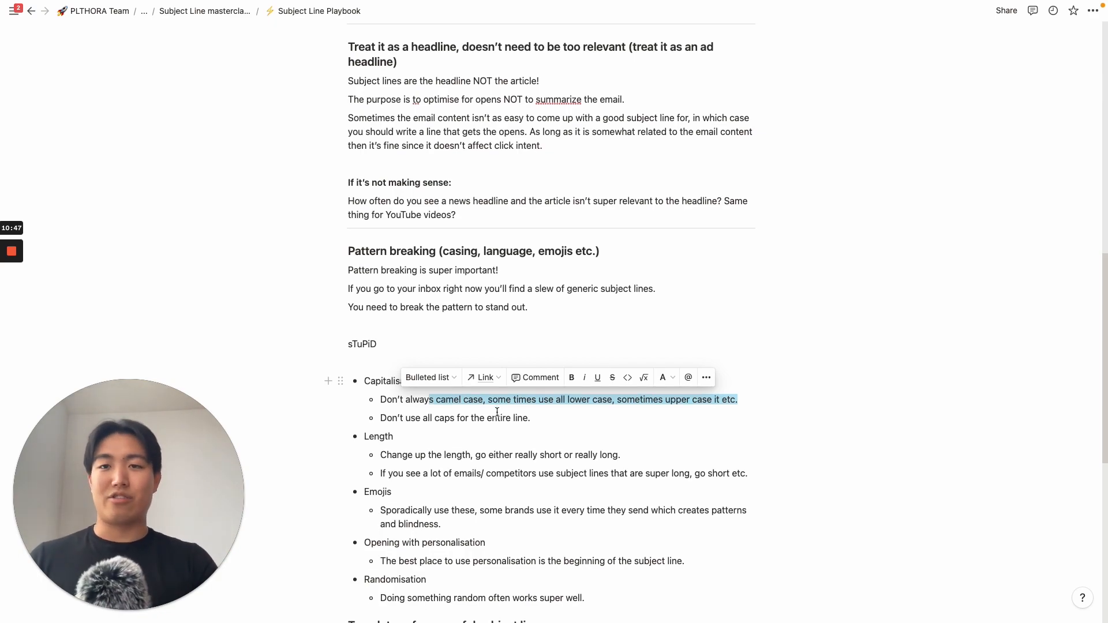
{"action": "scroll", "scroll_direction": "down", "scroll_amount": 3}
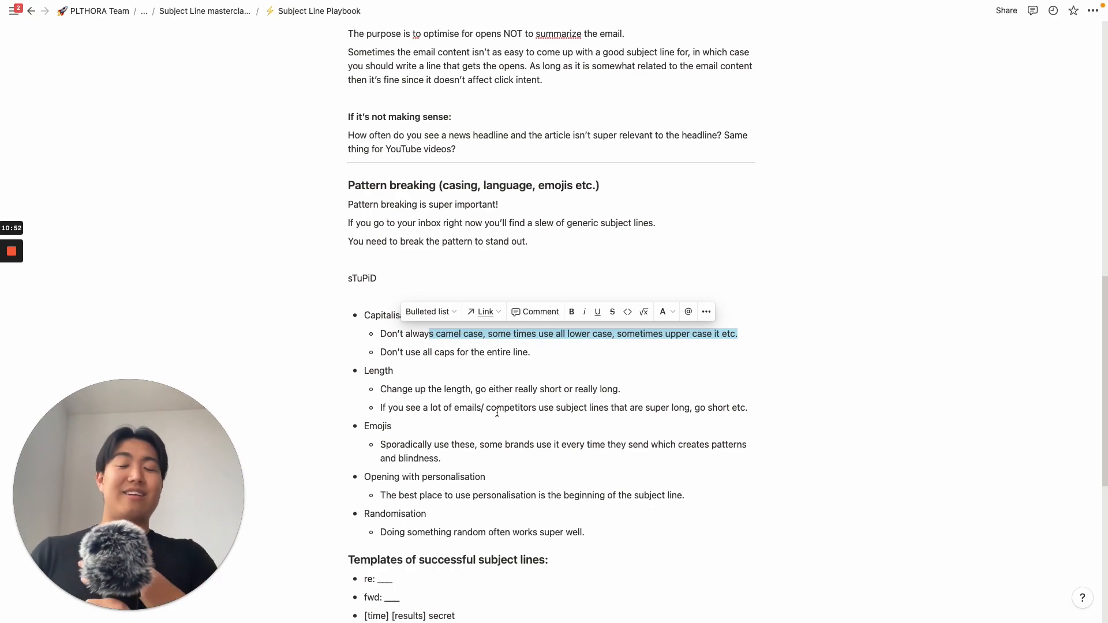
{"action": "scroll", "scroll_direction": "down", "scroll_amount": 3}
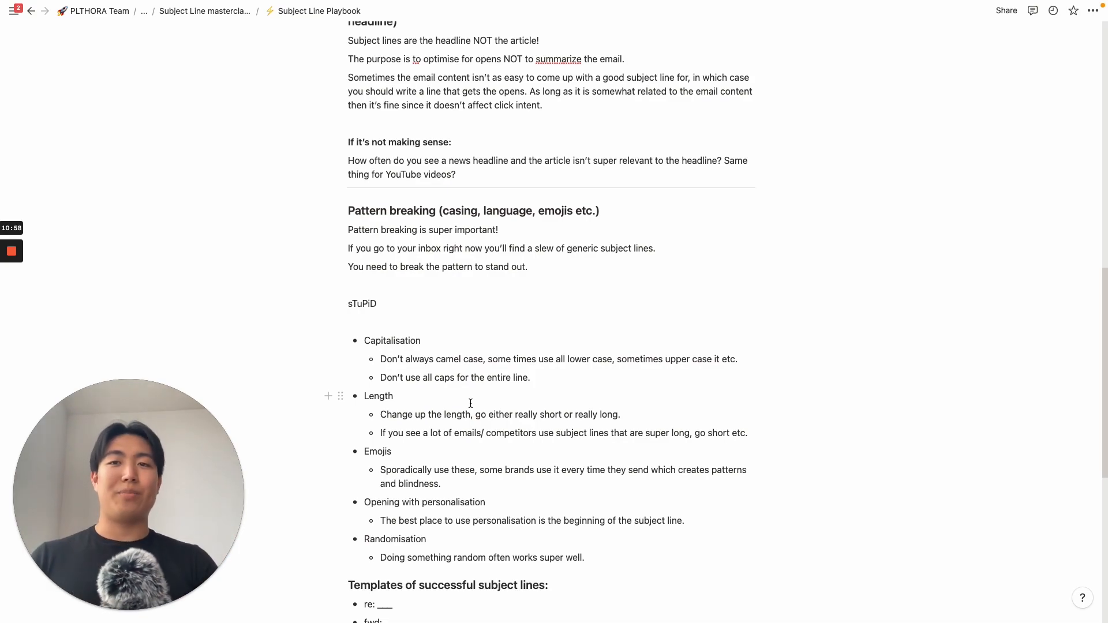
{"action": "double_click", "coordinate": [378, 396]}
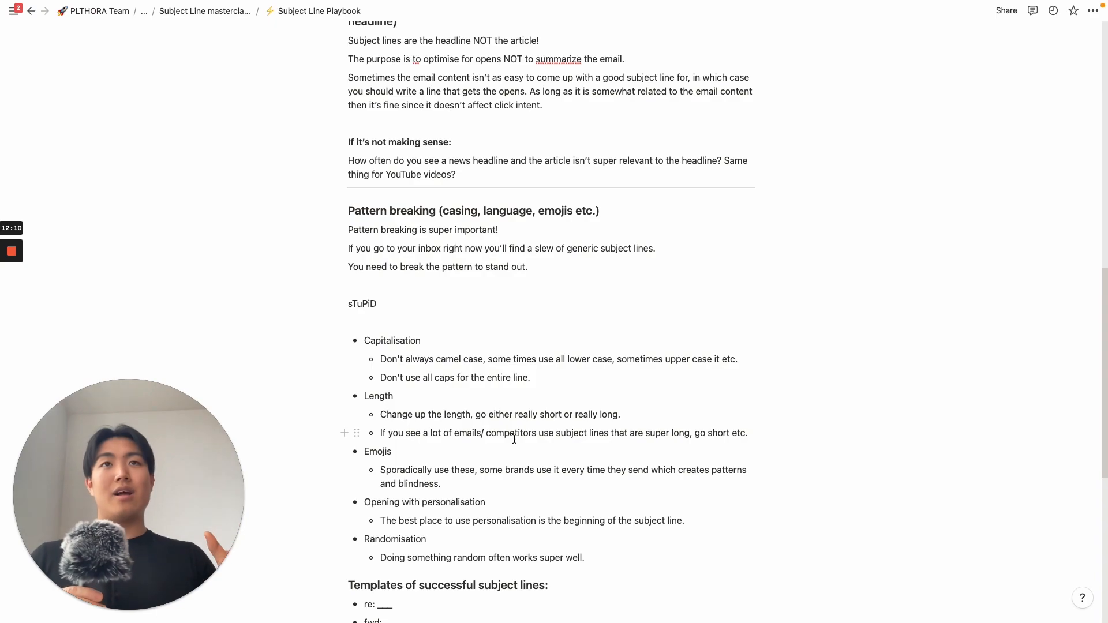
{"action": "double_click", "coordinate": [446, 470]}
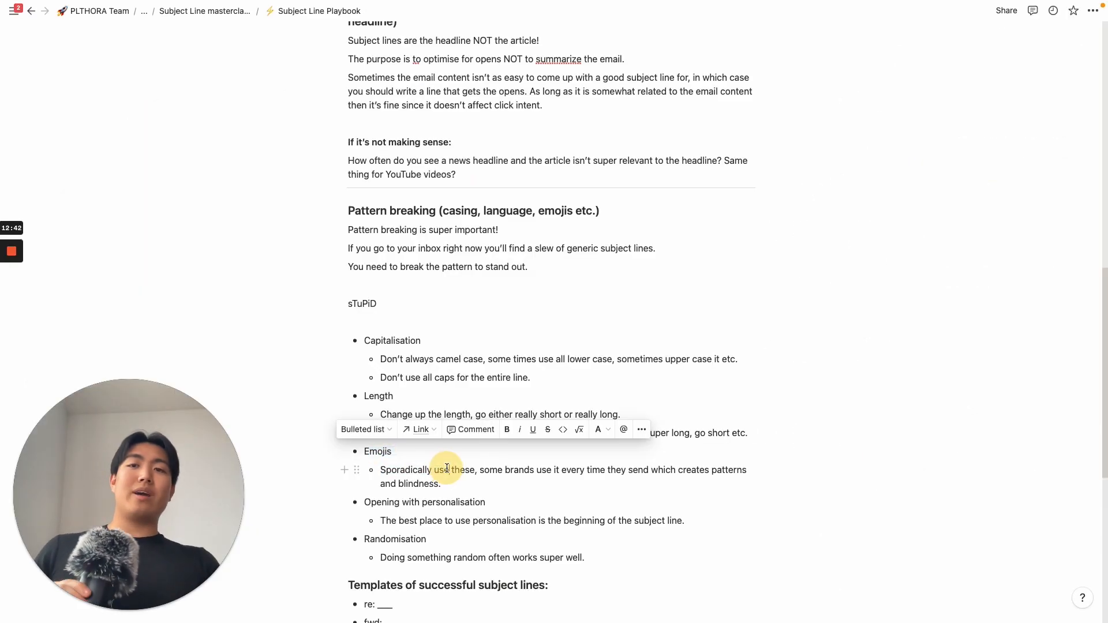
Clear the selection on the word in the Emojis tip.
{"action": "left_click", "coordinate": [448, 470]}
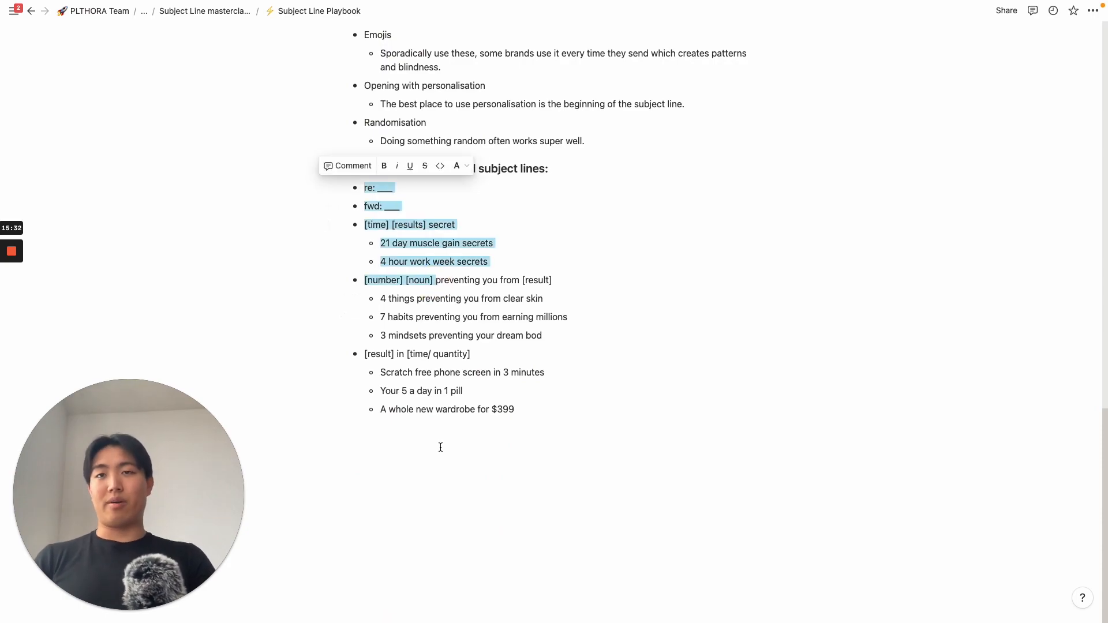
{"action": "left_click_drag", "start_coordinate": [394, 187], "coordinate": [448, 408]}
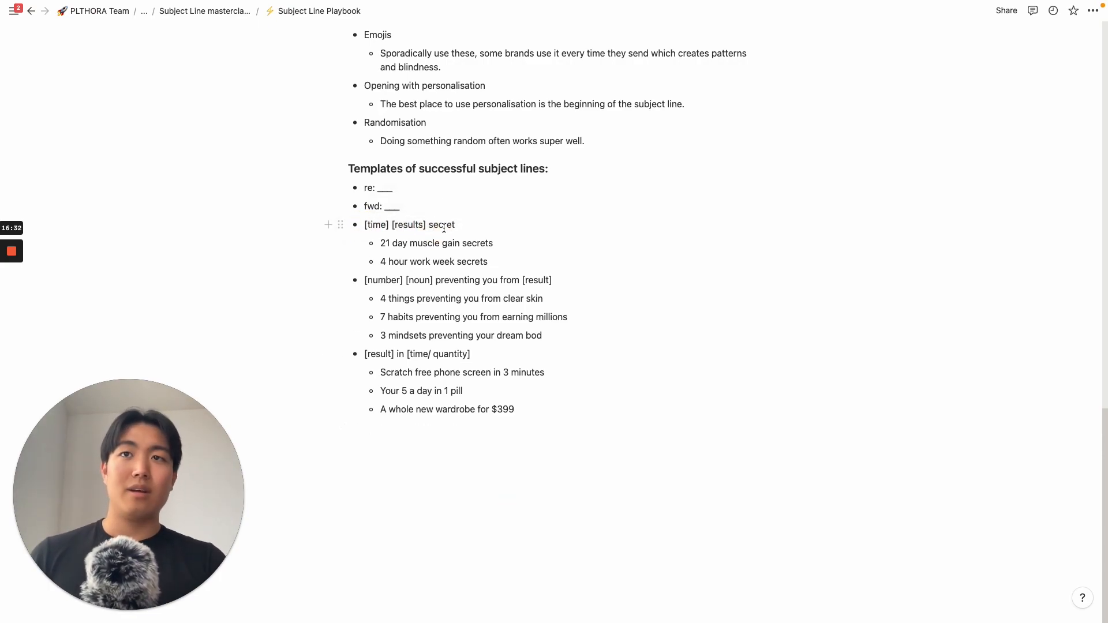
{"action": "double_click", "coordinate": [375, 225]}
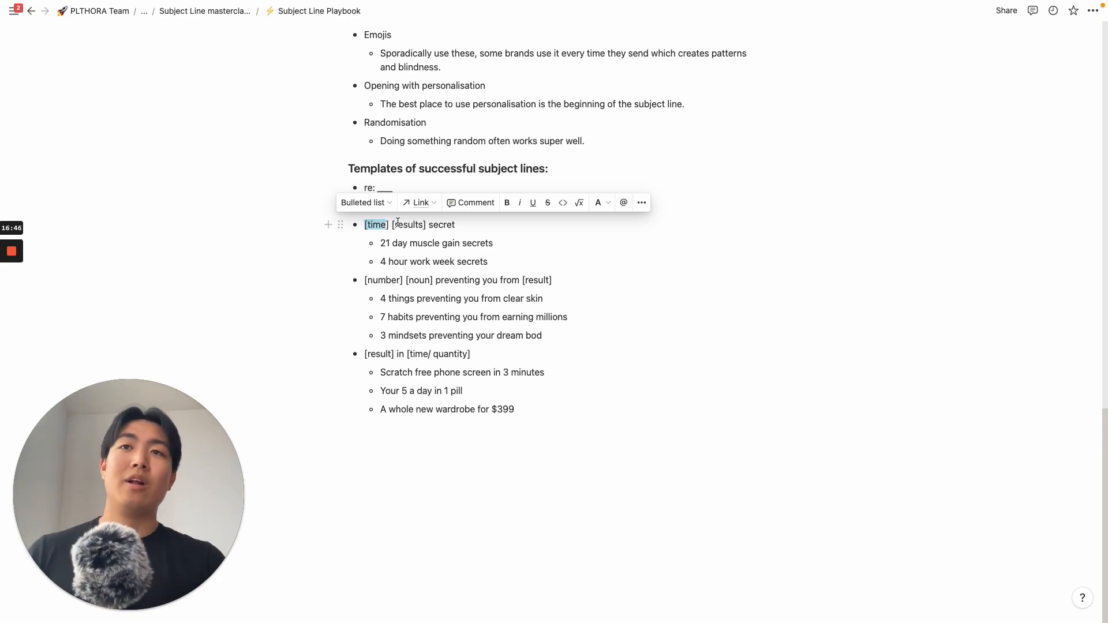
{"action": "double_click", "coordinate": [406, 225]}
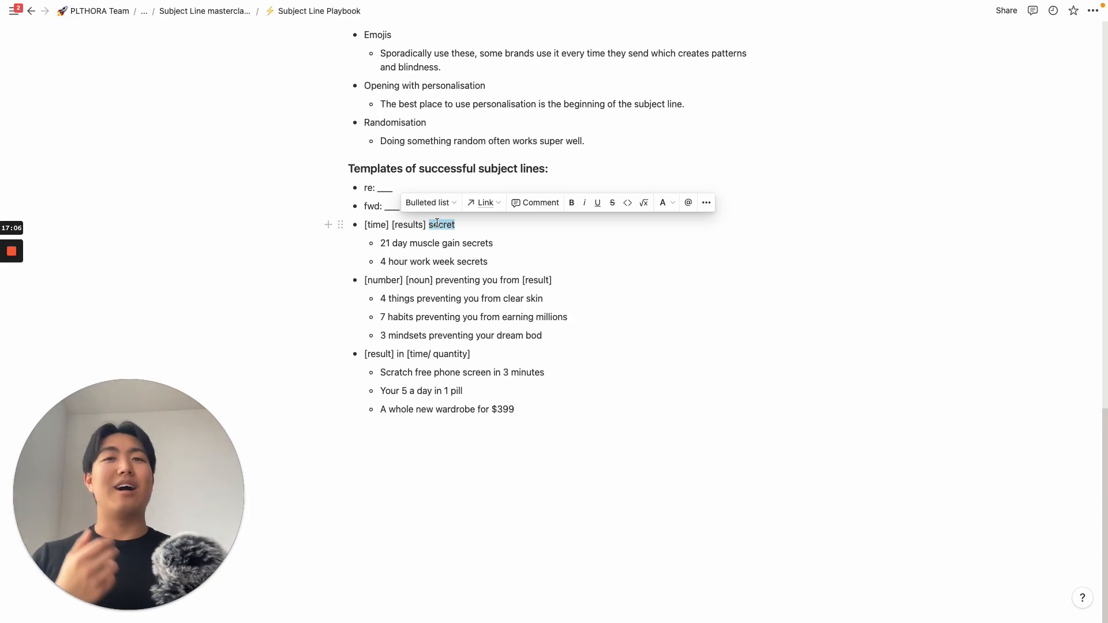
{"action": "mouse_move", "coordinate": [395, 234]}
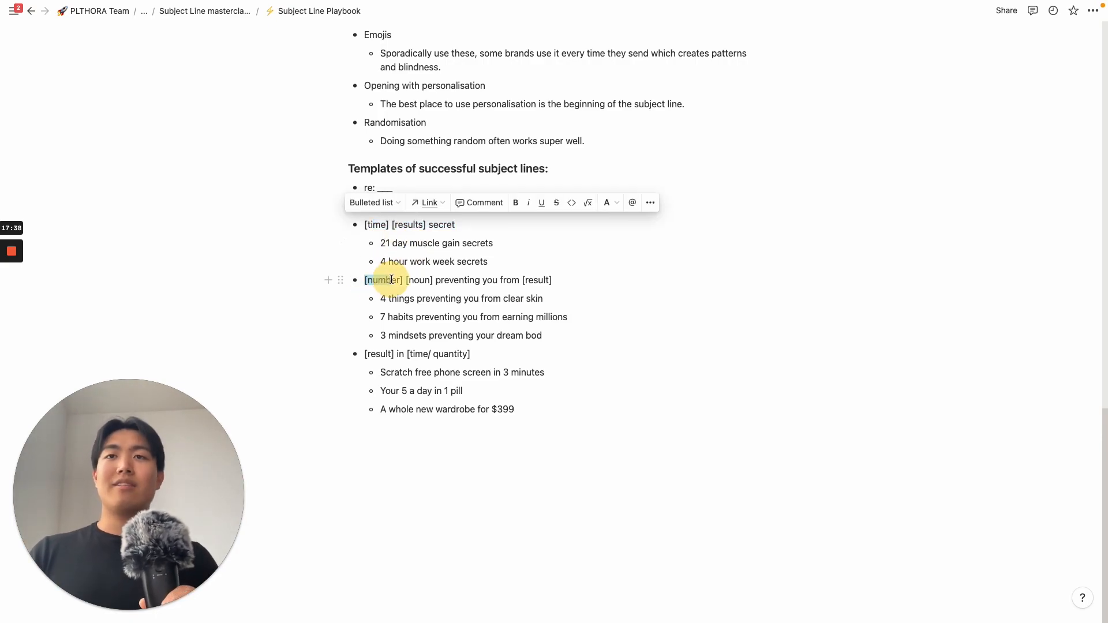
{"action": "right_click", "coordinate": [389, 280]}
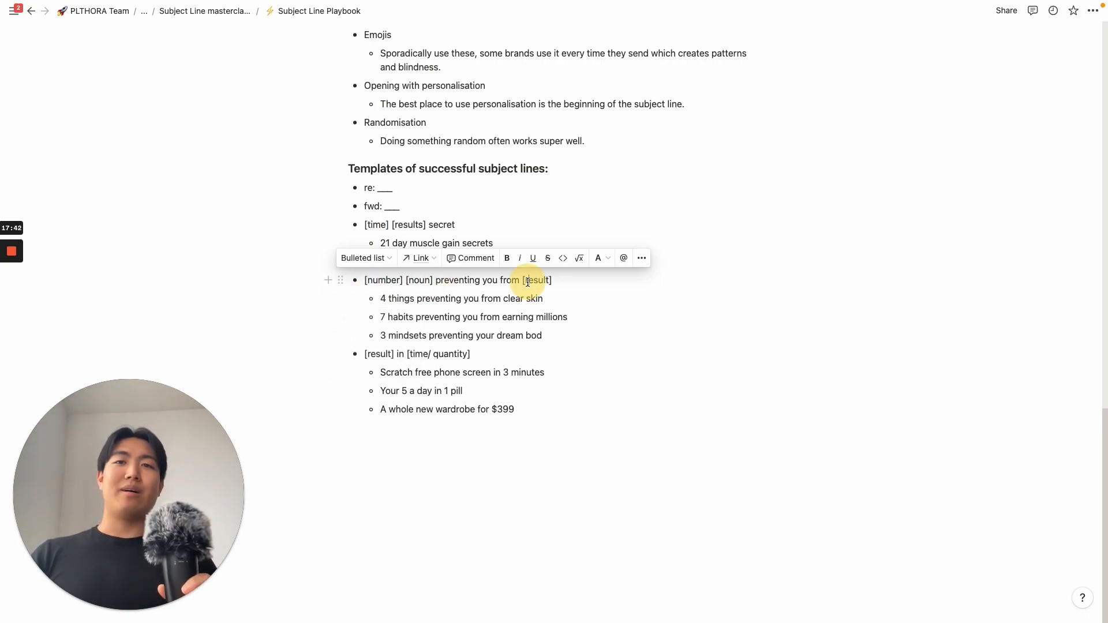
{"action": "type", "text": "4 hour work week secrets"}
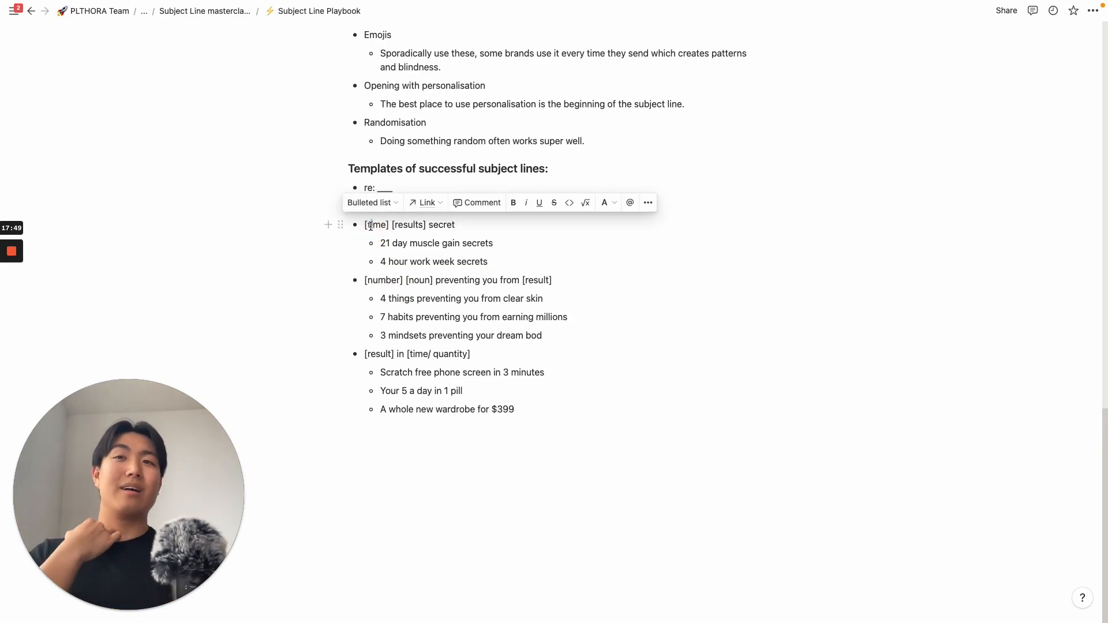
{"action": "type", "text": "fwd: ___"}
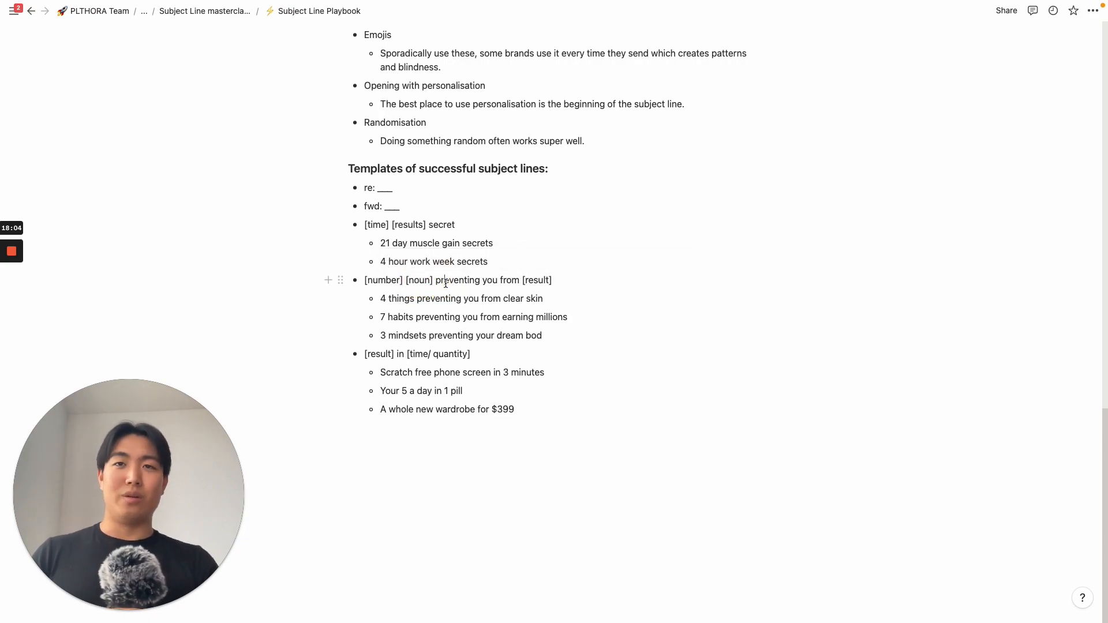
{"action": "double_click", "coordinate": [419, 279]}
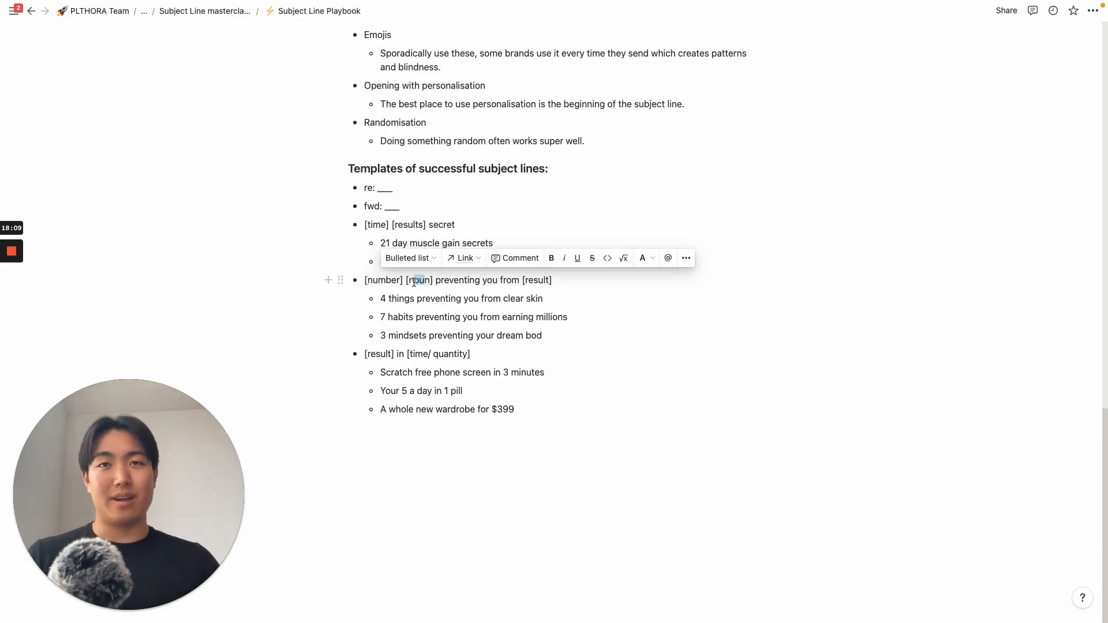
{"action": "type", "text": "4 hour work week secrets"}
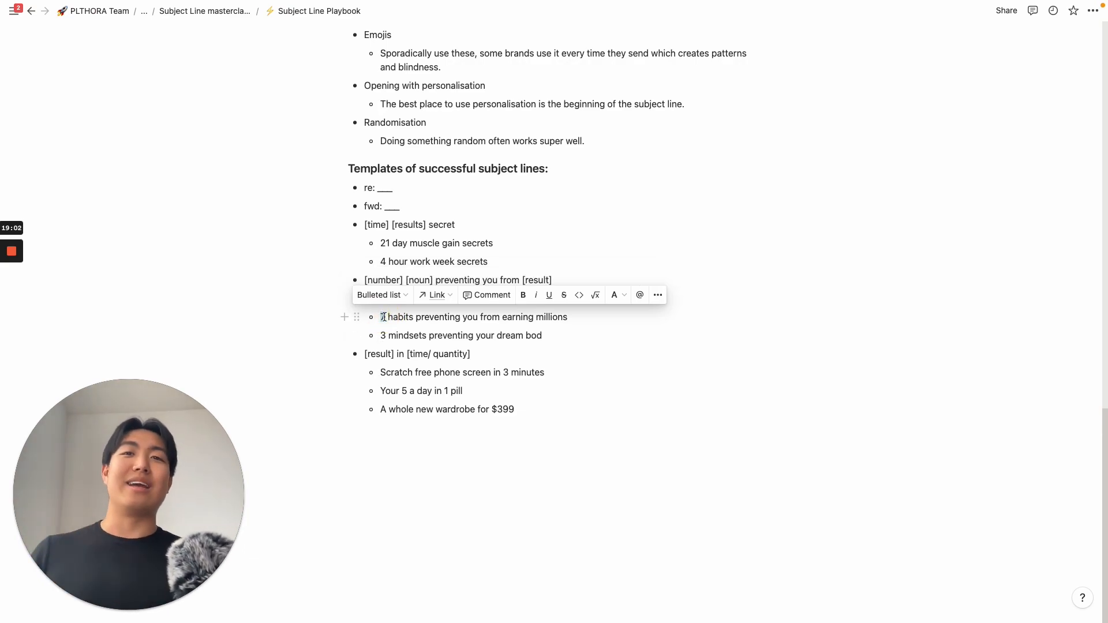
{"action": "left_click_drag", "start_coordinate": [508, 316], "coordinate": [565, 317]}
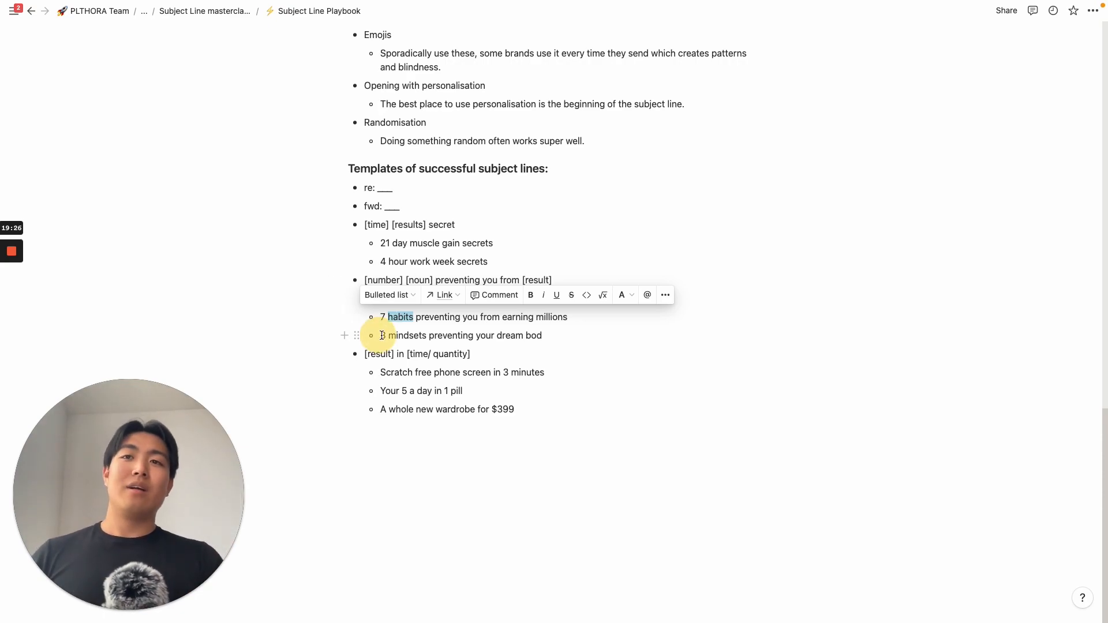
{"action": "type", "text": "4 things preventing you from clear skin"}
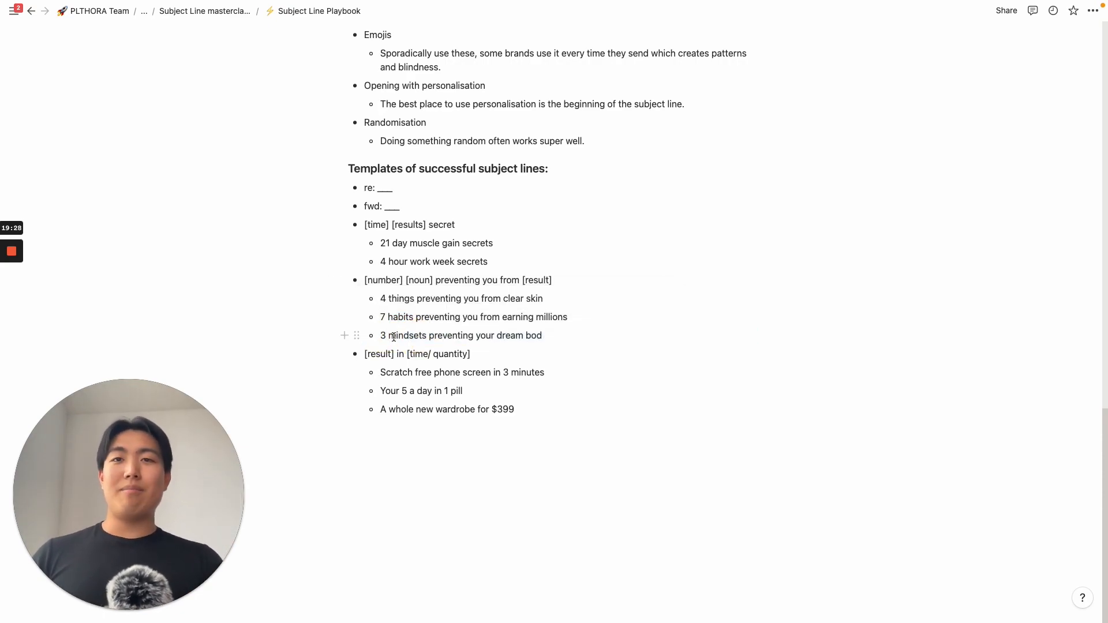
{"action": "left_click_drag", "start_coordinate": [388, 335], "coordinate": [473, 334]}
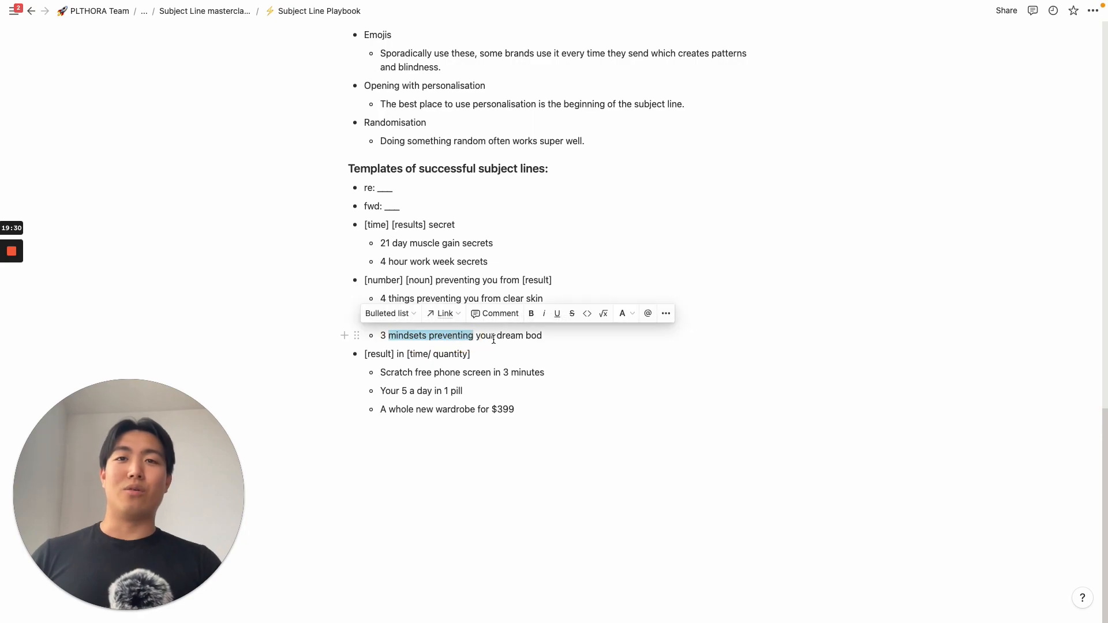
{"action": "type", "text": "7 habits preventing you from earning millions"}
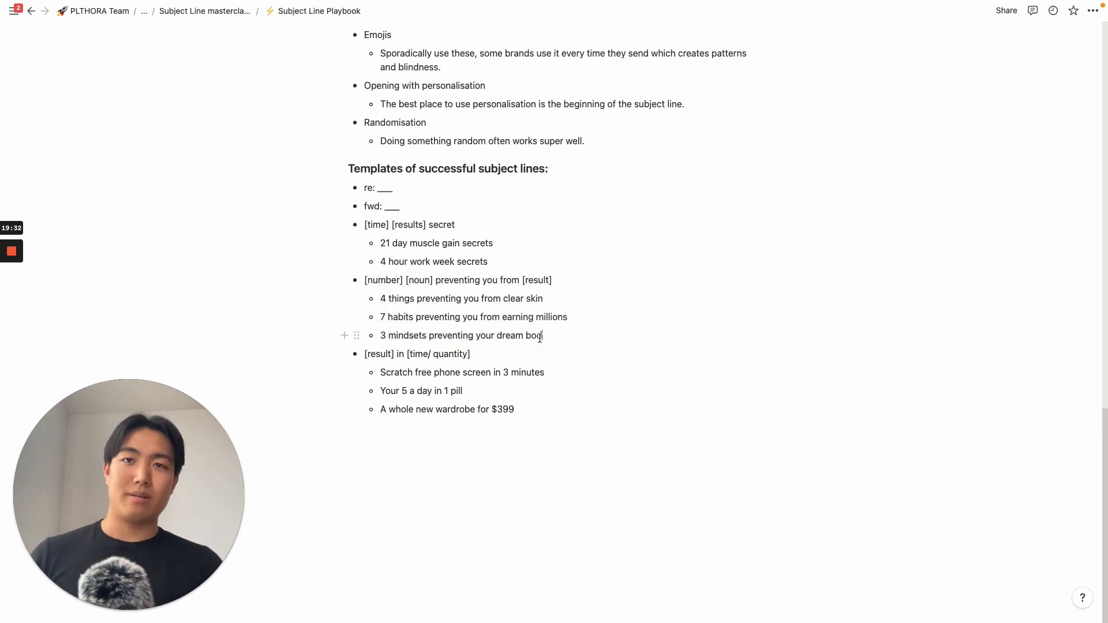
{"action": "key", "text": "Backspace"}
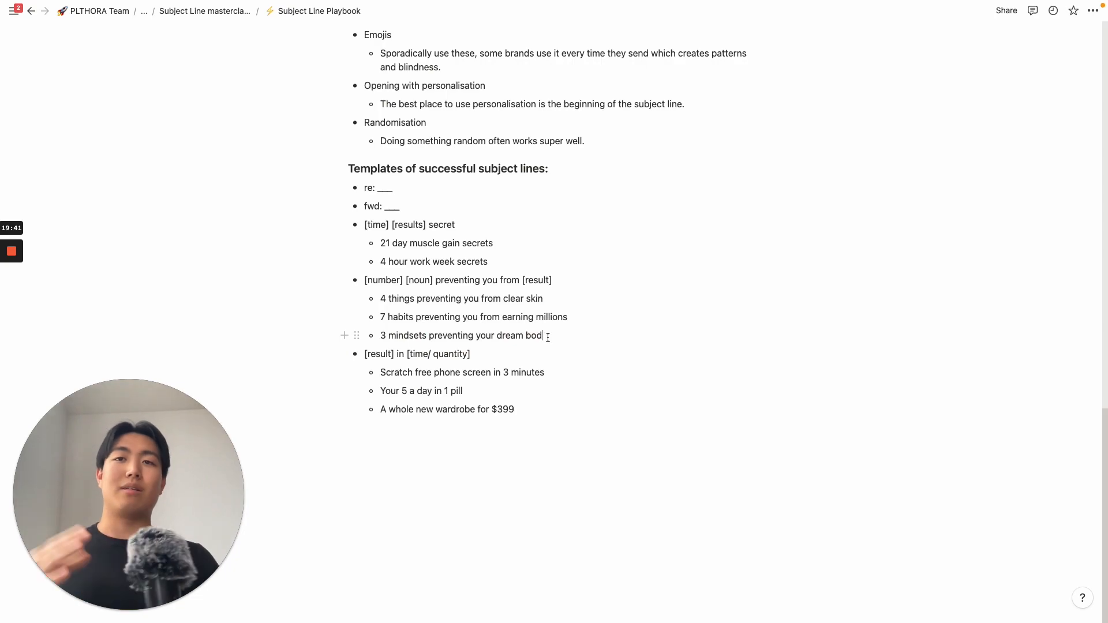
{"action": "key", "text": "Backspace"}
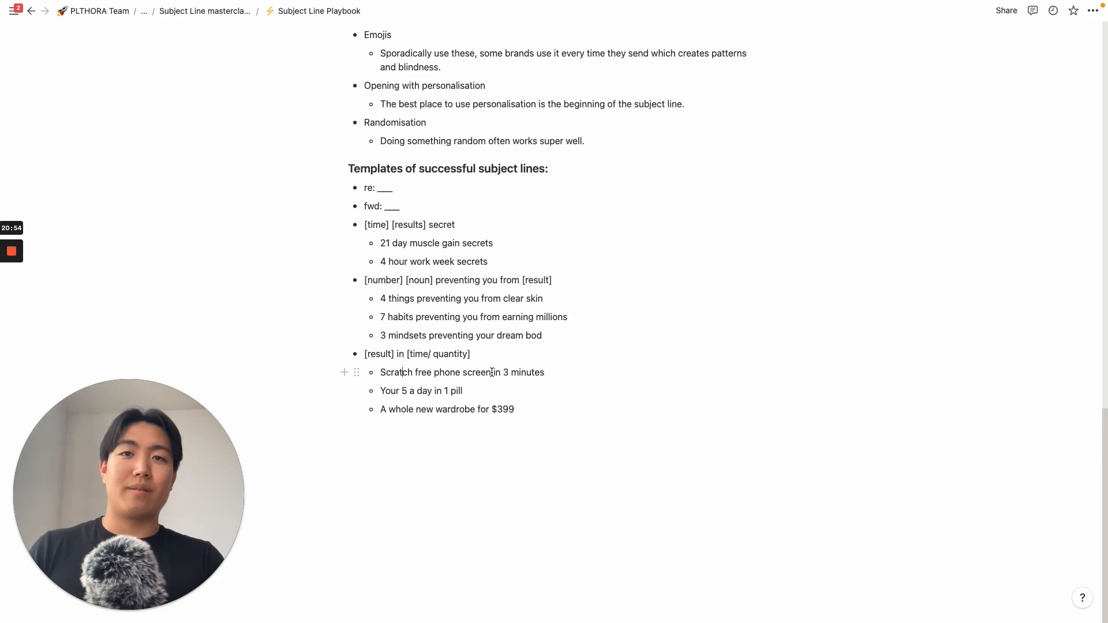
{"action": "left_click_drag", "start_coordinate": [495, 373], "coordinate": [544, 372]}
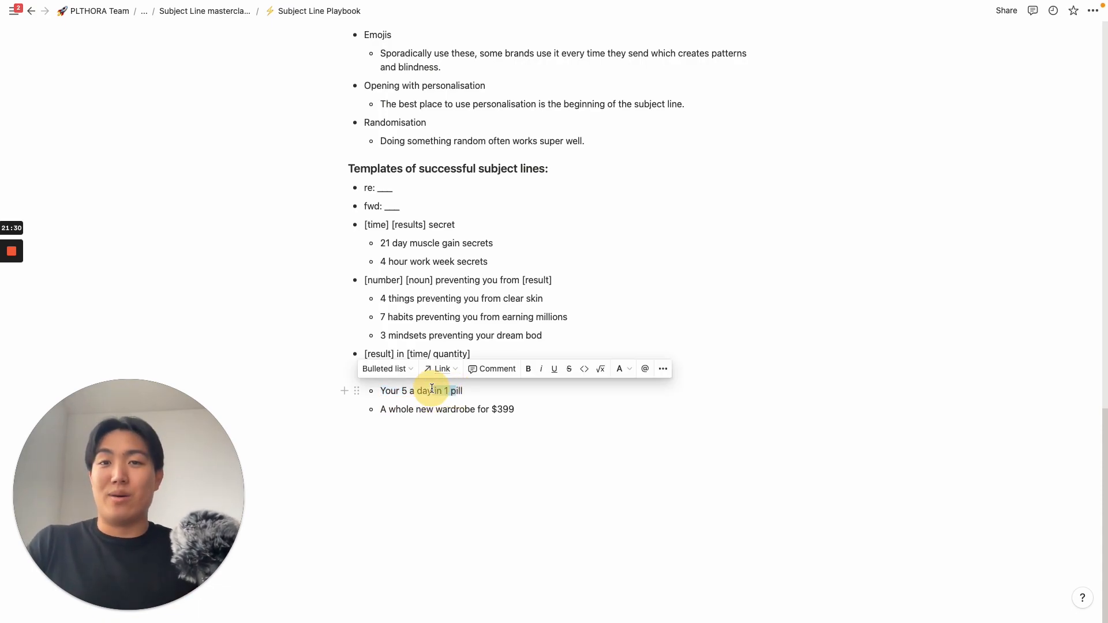
{"action": "type", "text": "Scratch free phone screen in 3 minutes"}
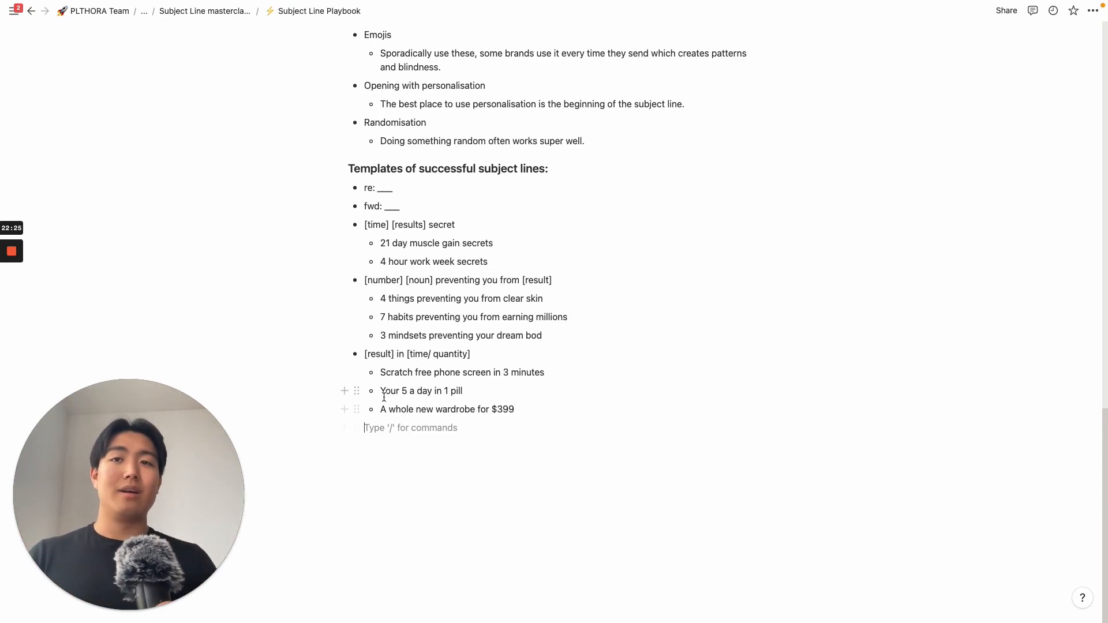
{"action": "left_click_drag", "start_coordinate": [380, 409], "coordinate": [514, 408]}
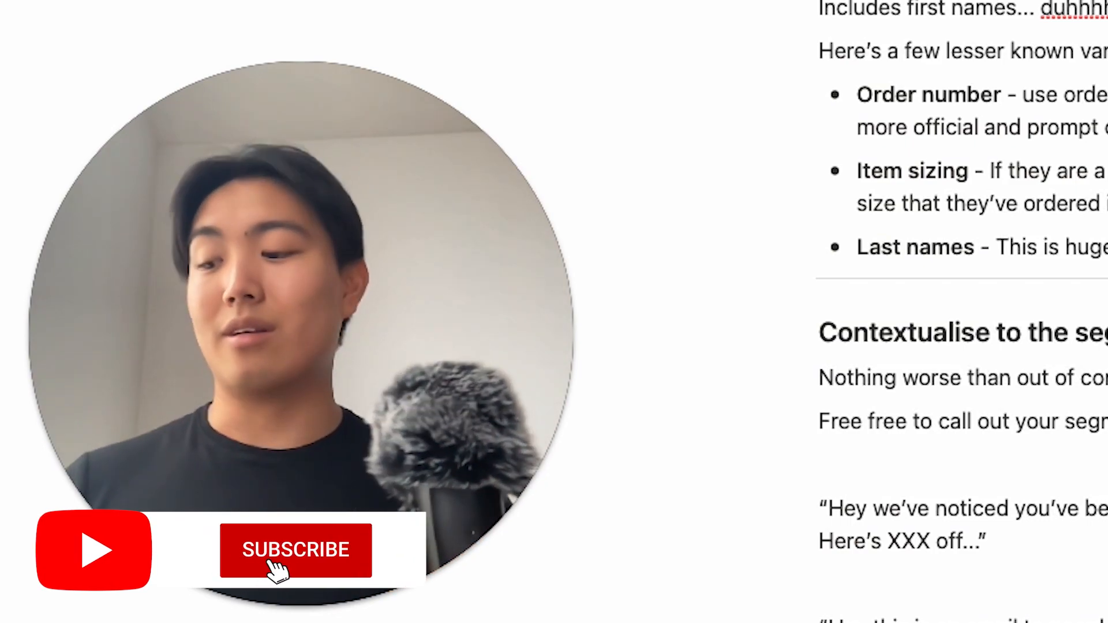
{"action": "left_click", "coordinate": [295, 551]}
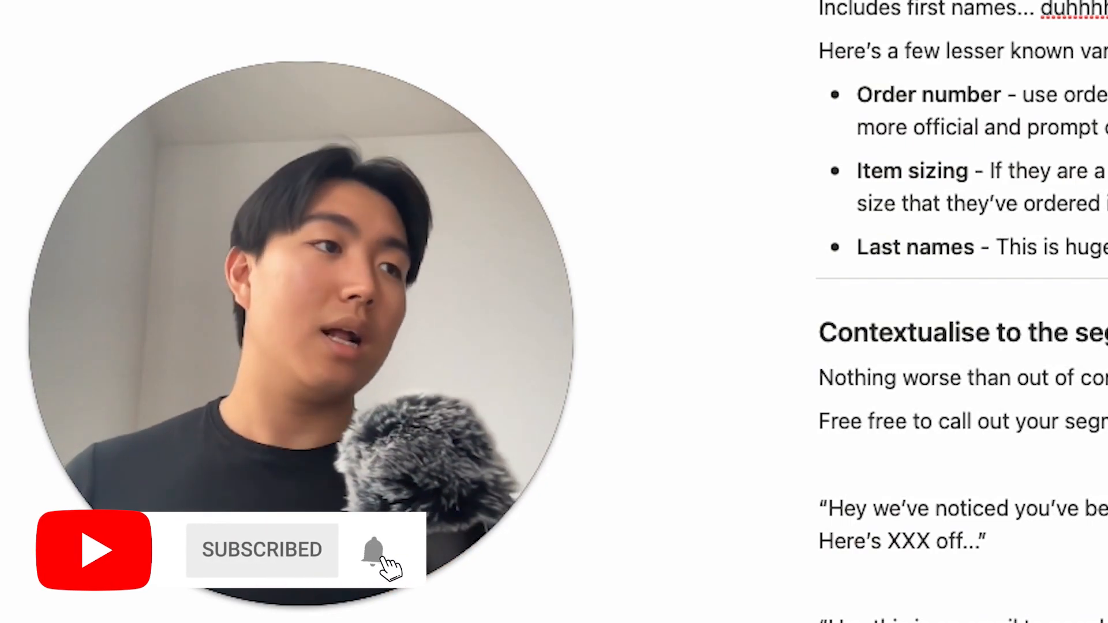